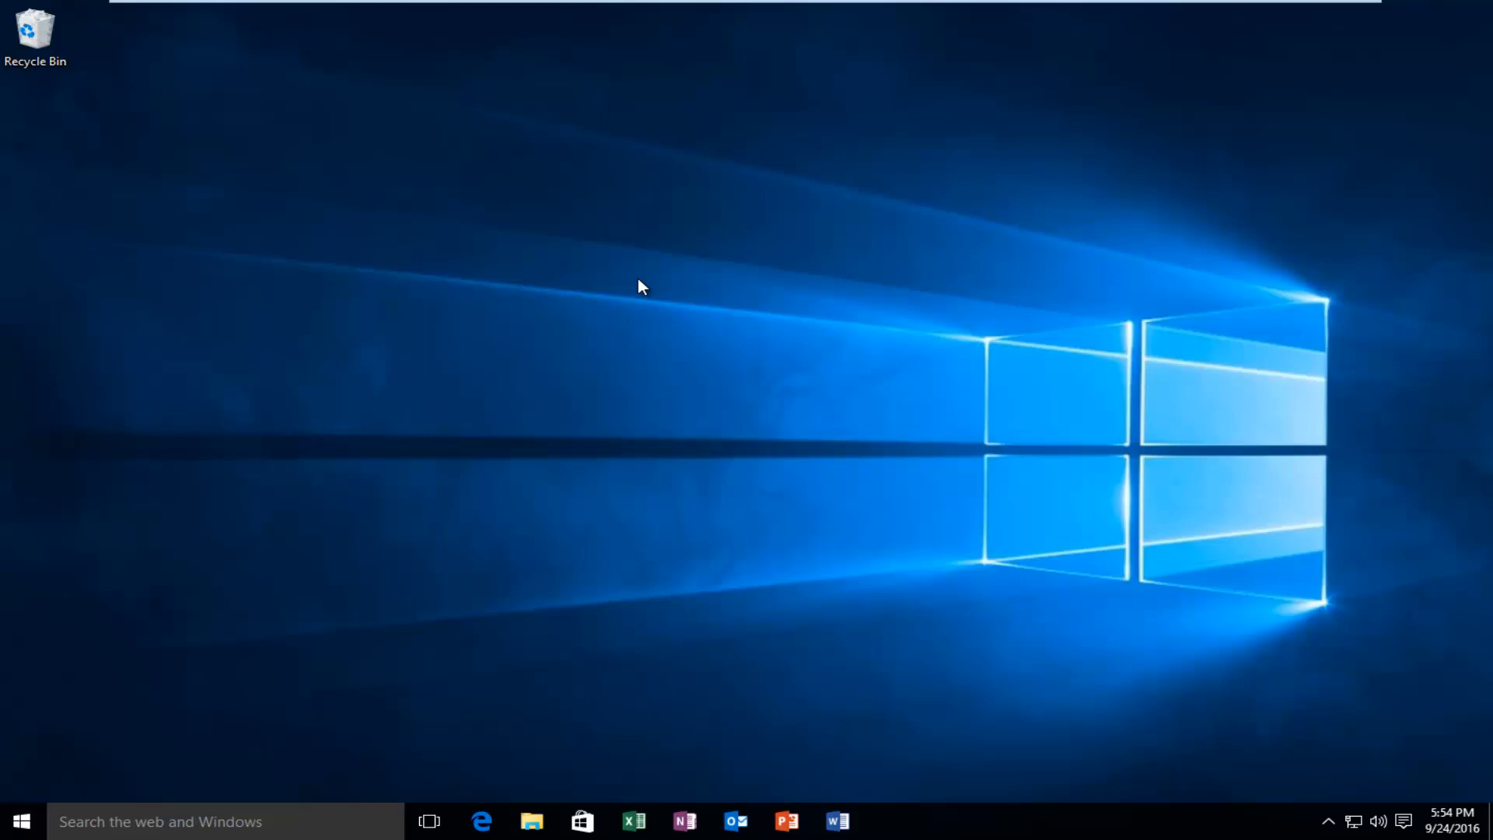
# - Bring up the Ctrl+Alt+Delete security options screen
pyautogui.press('ctrl+alt+delete')
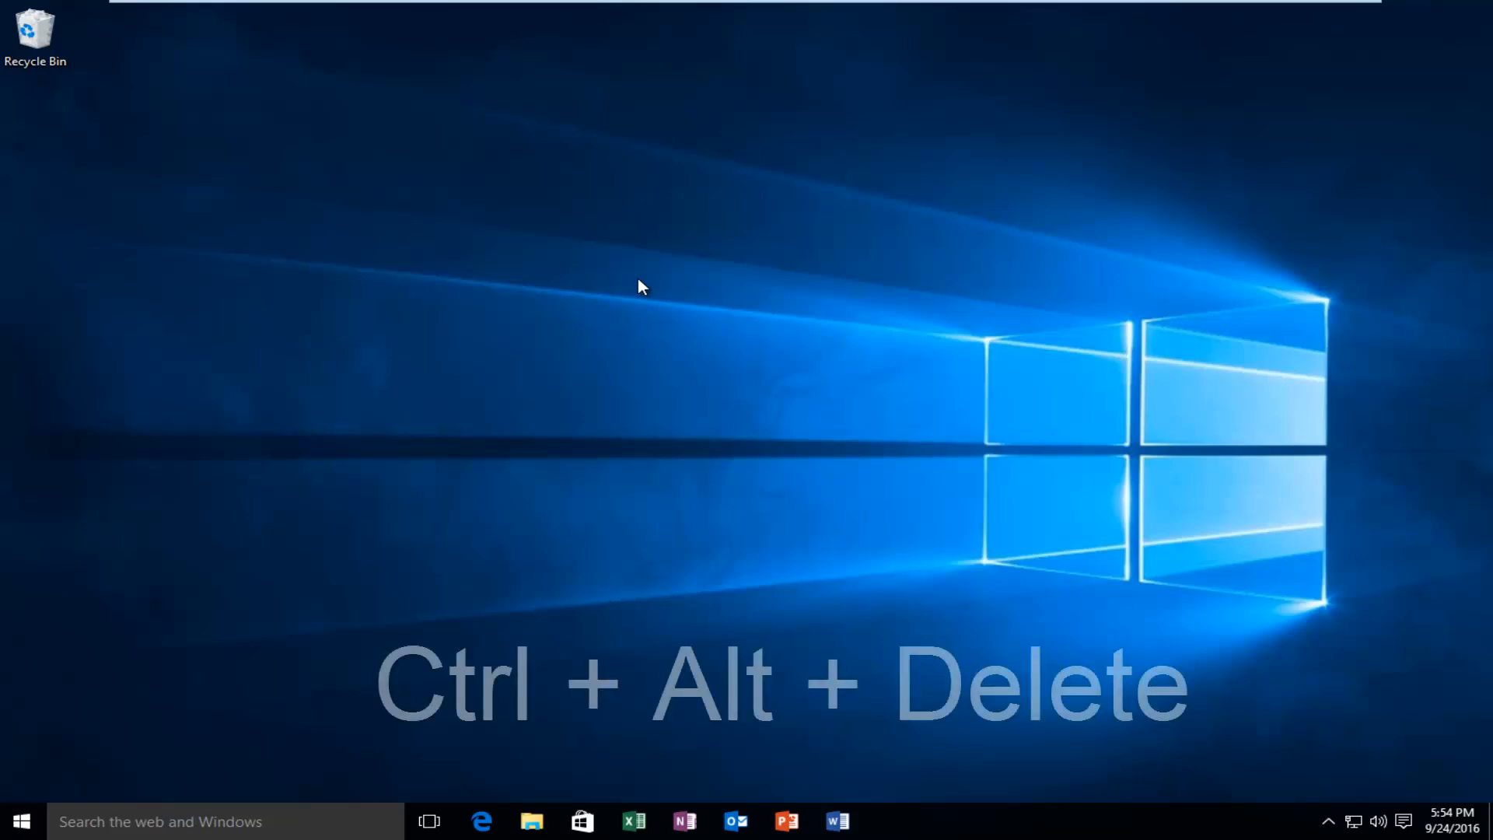
pyautogui.press('ctrl+alt+delete')
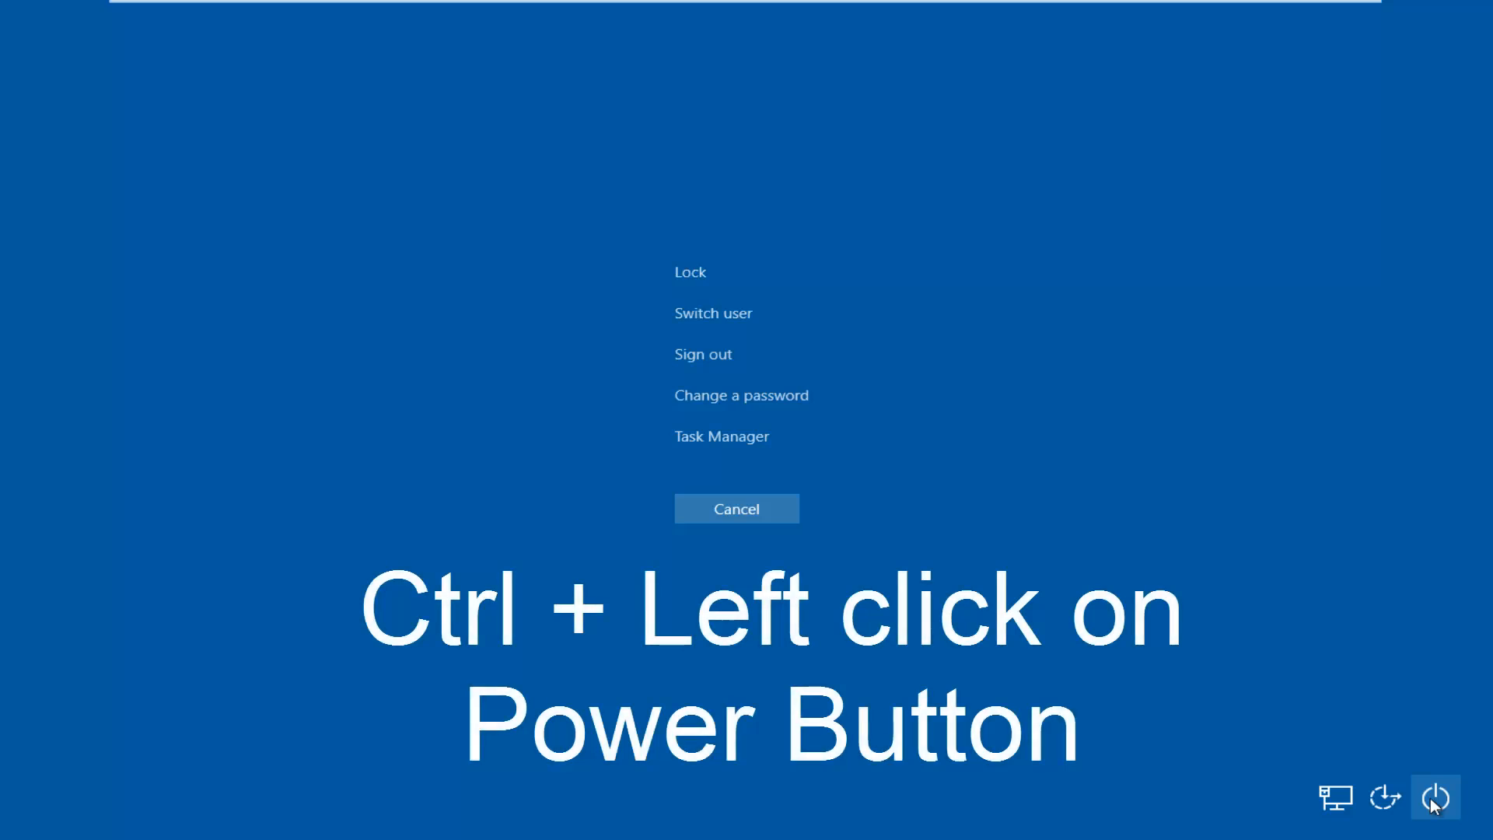
pyautogui.moveTo(1448, 808)
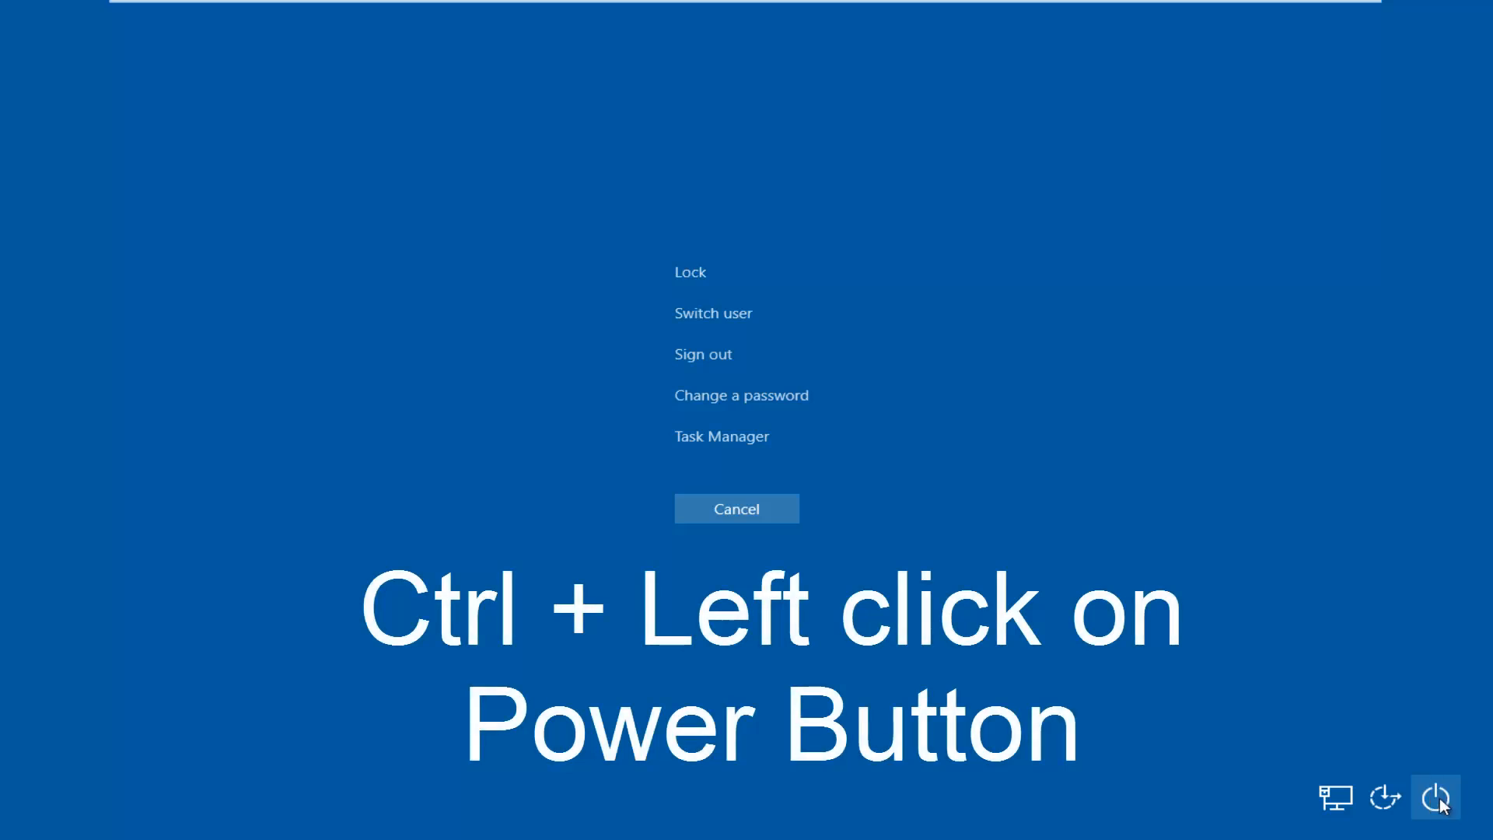
# - Ctrl-click the power button to request an emergency restart
pyautogui.click(1436, 796)
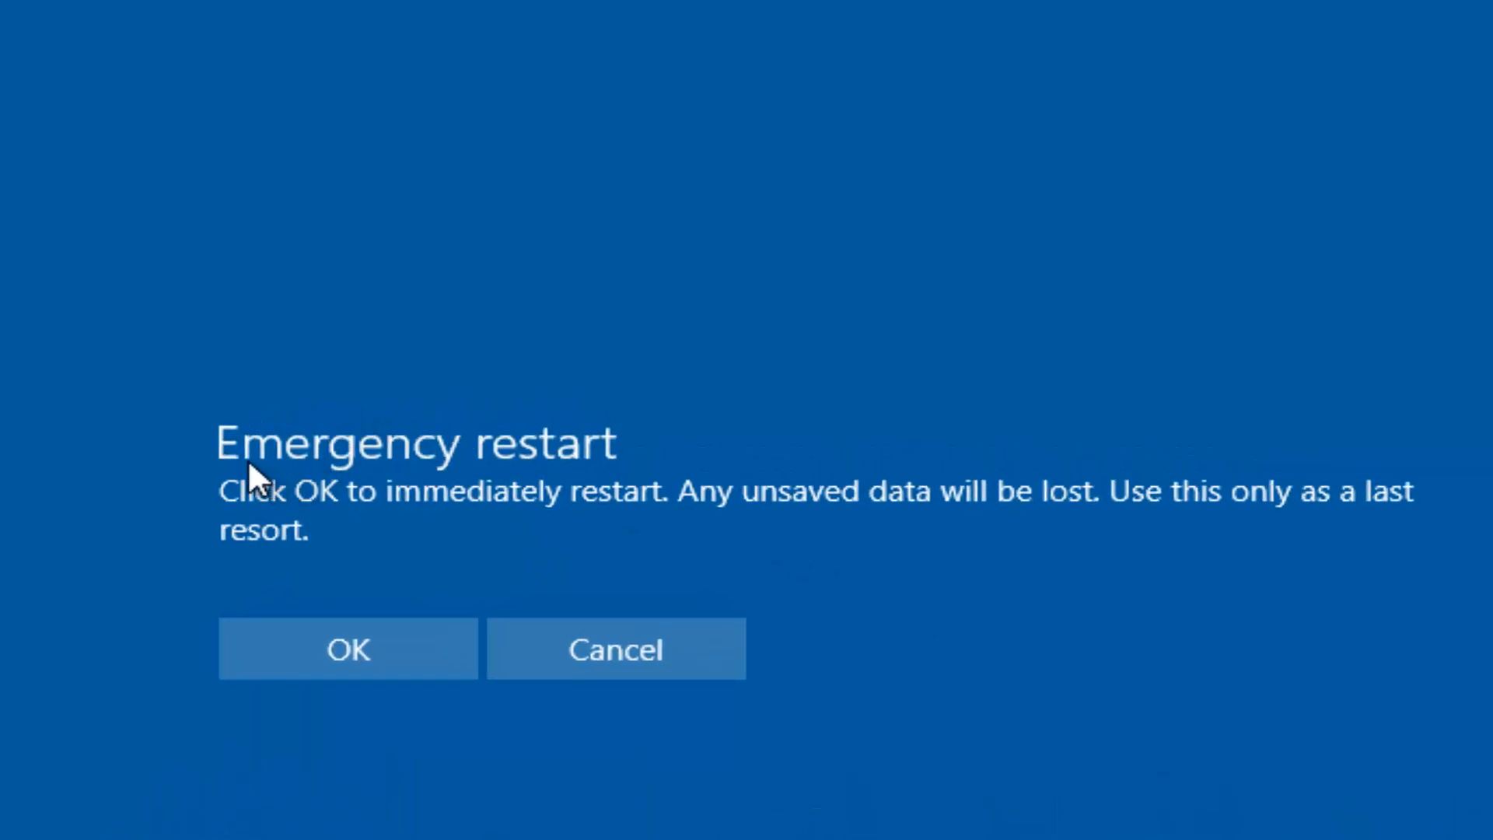
pyautogui.moveTo(257, 519)
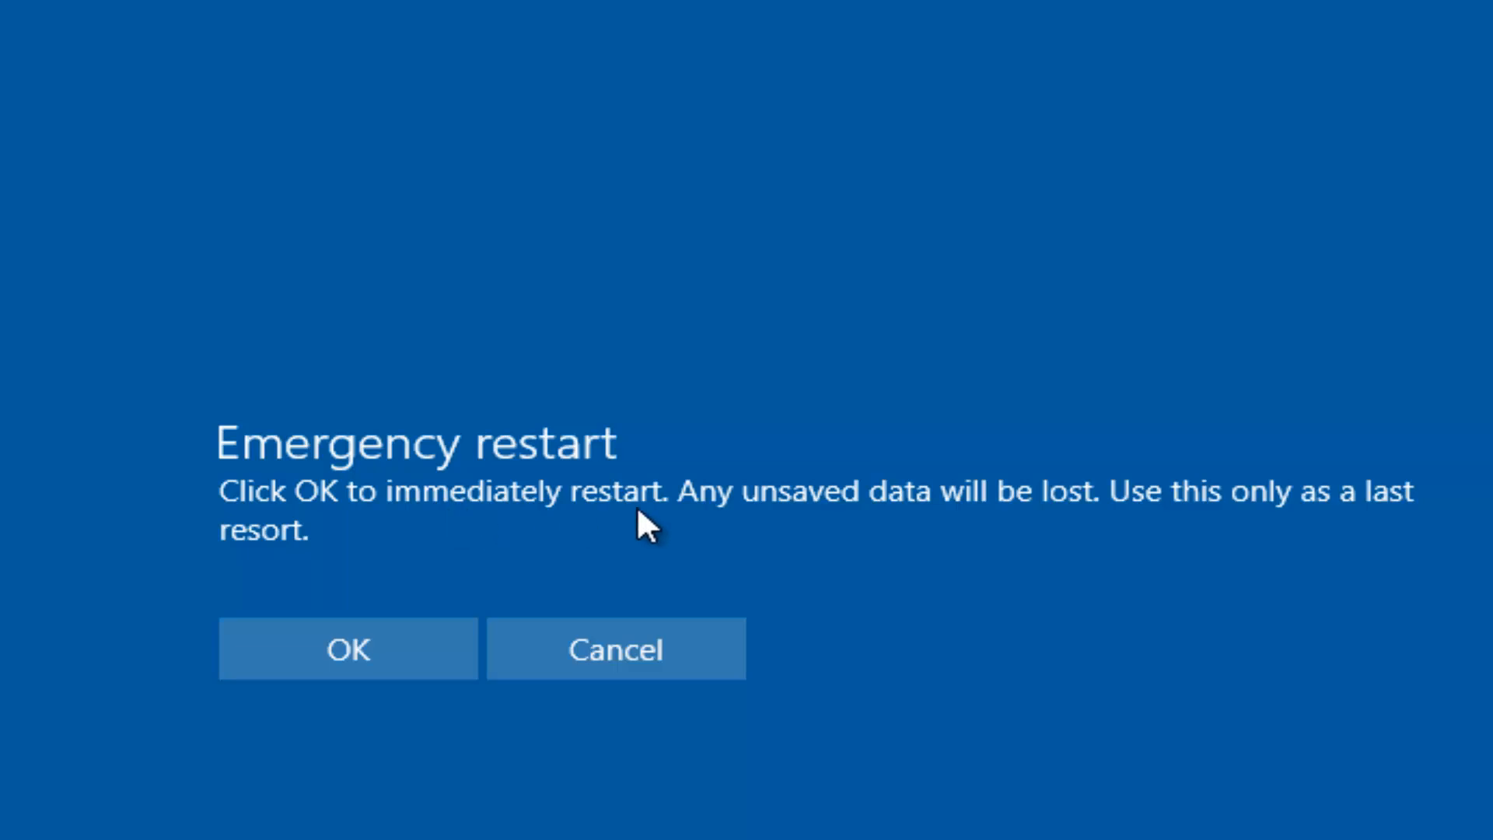
pyautogui.moveTo(1275, 532)
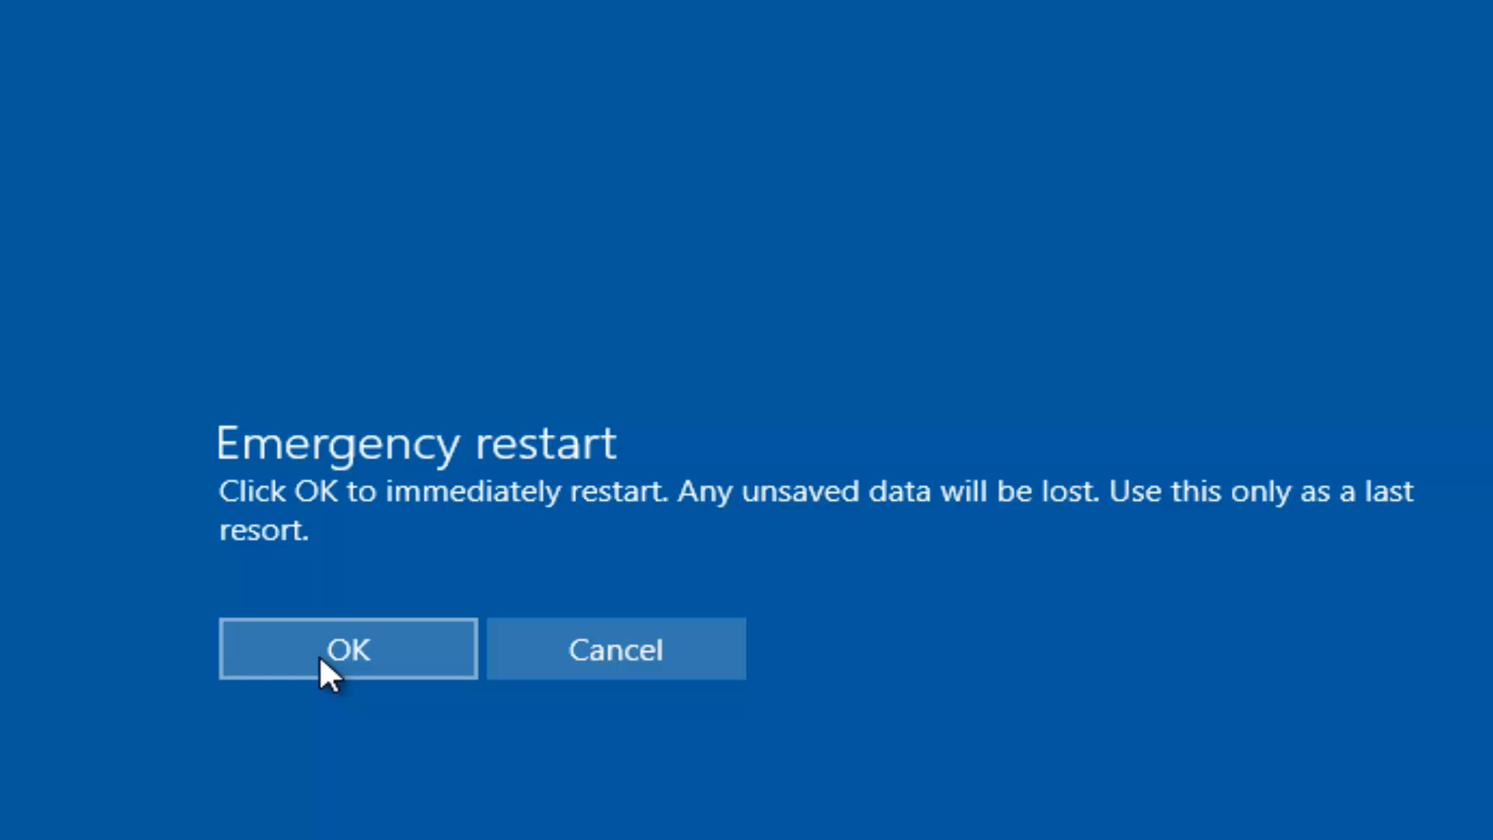
# - Confirm the emergency restart with OK so Windows reboots to the startup logo
pyautogui.click(347, 649)
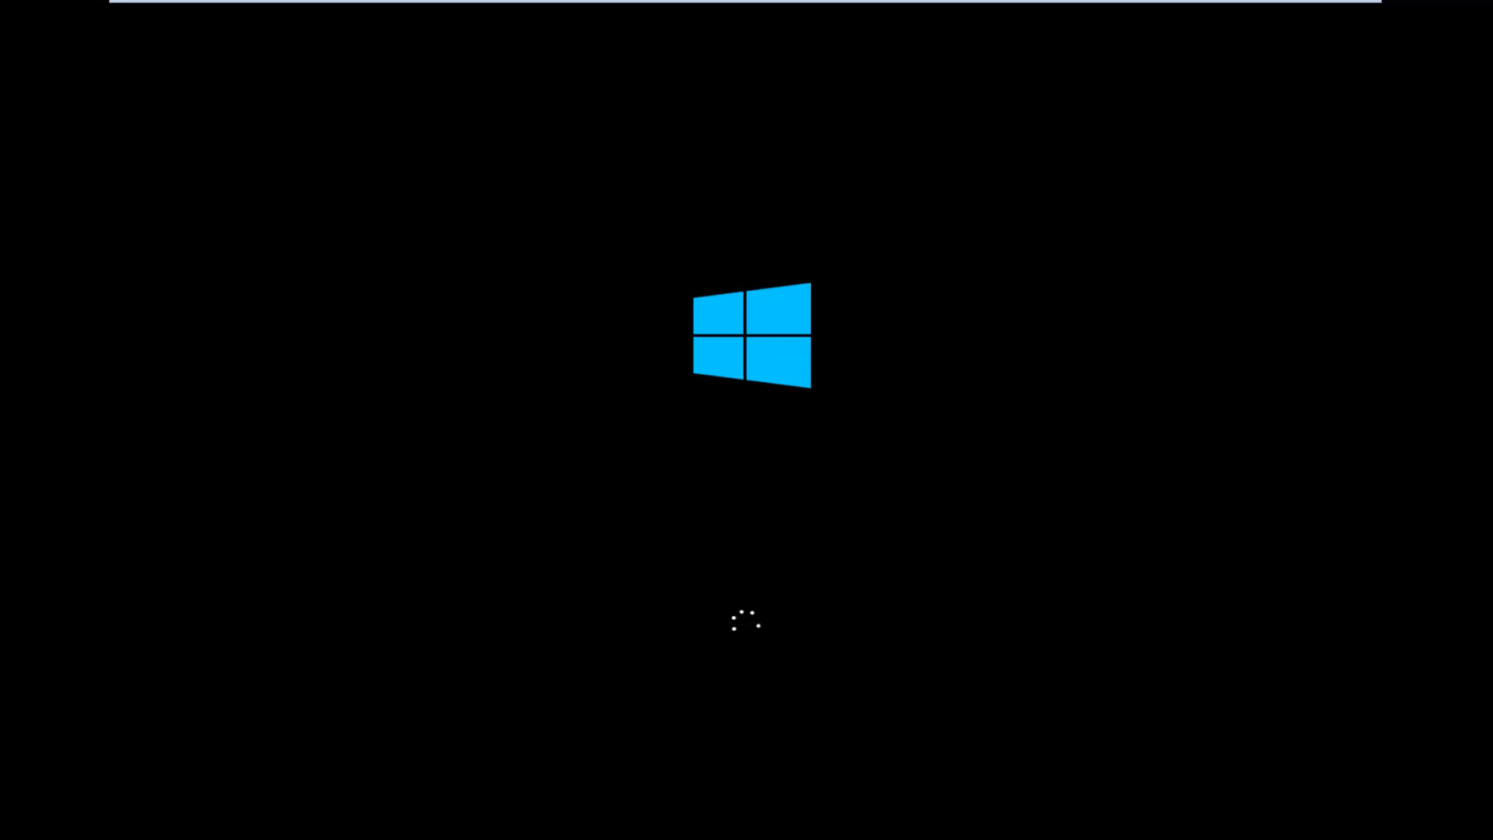